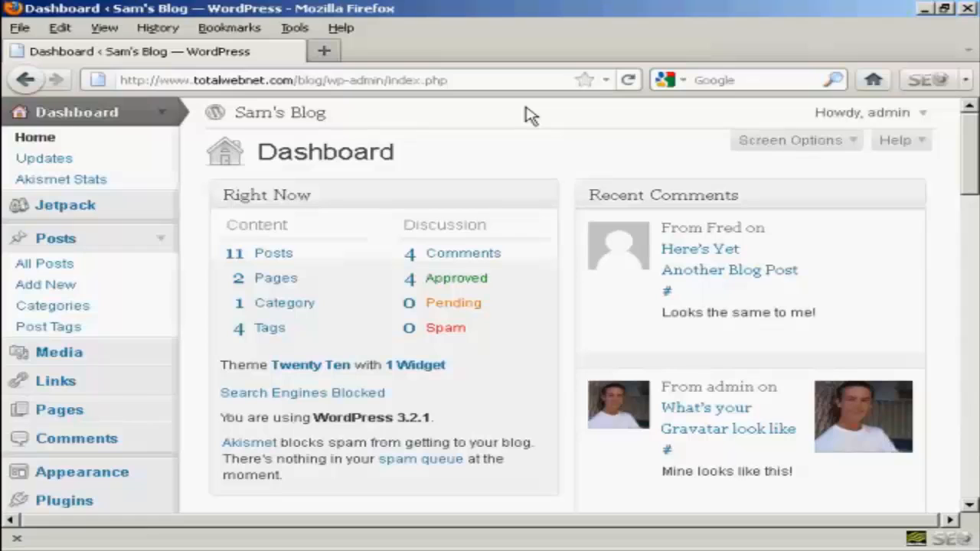
{"action": "mouse_move", "coordinate": [187, 240]}
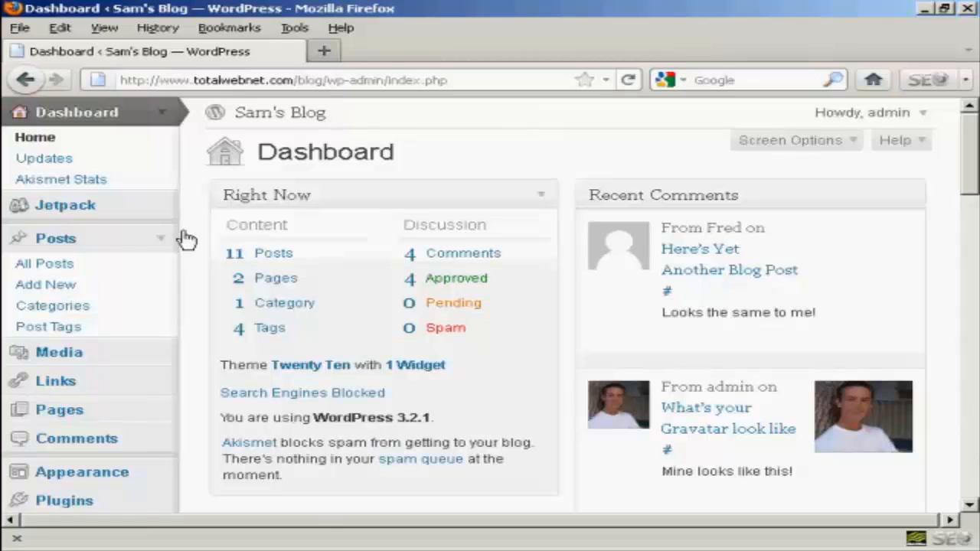
{"action": "mouse_move", "coordinate": [45, 262]}
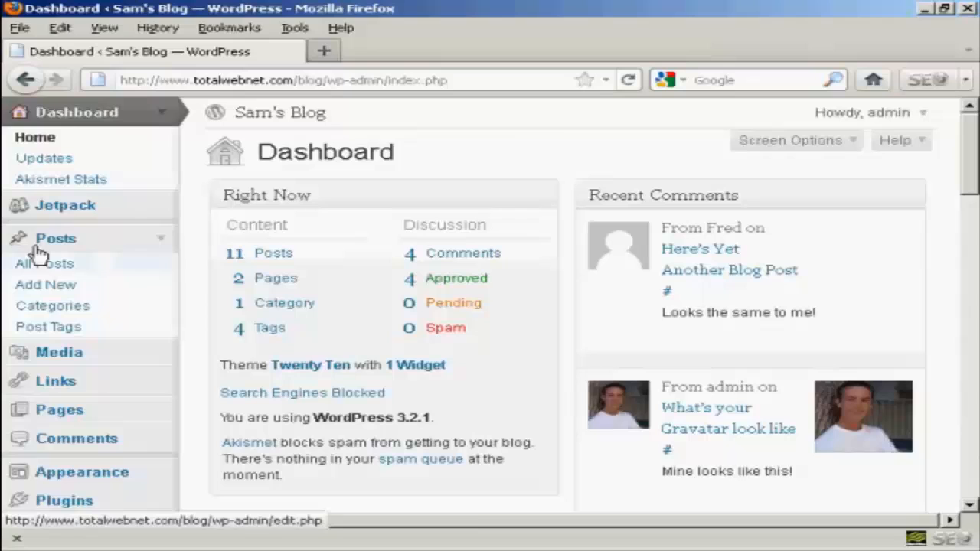
{"action": "mouse_move", "coordinate": [52, 305]}
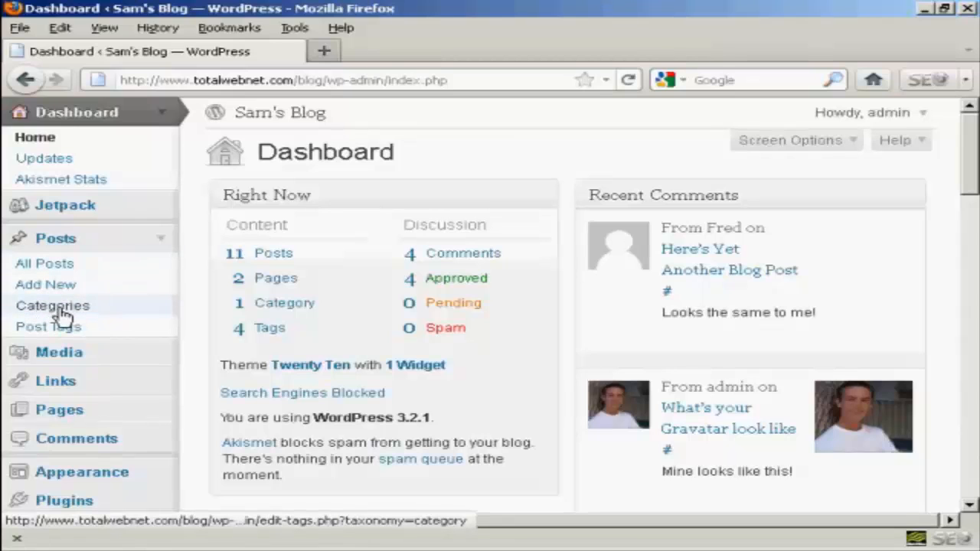
Go to Posts > Categories from the Dashboard's left admin menu.
{"action": "left_click", "coordinate": [52, 306]}
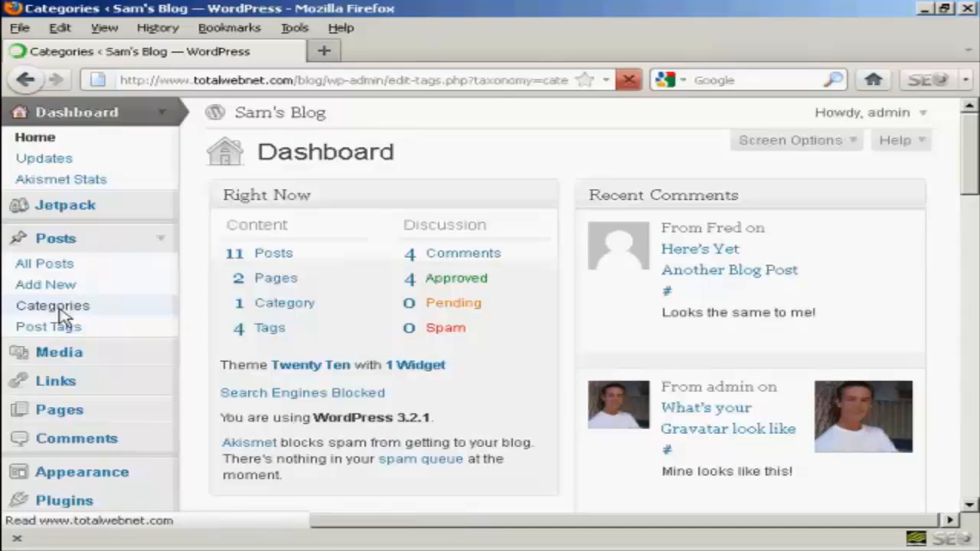
Load the Categories page showing the add-category form and the Uncategorized category.
{"action": "left_click", "coordinate": [52, 305]}
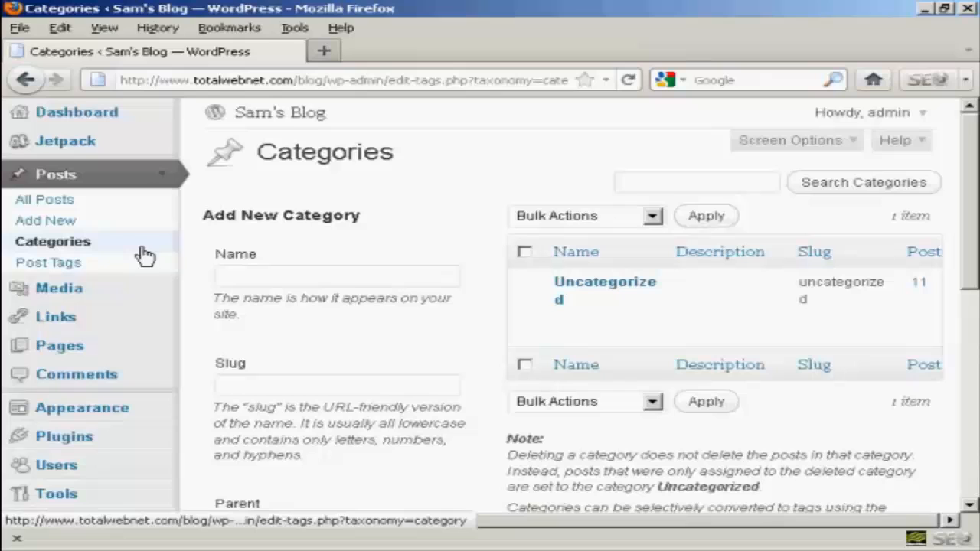
{"action": "mouse_move", "coordinate": [609, 283]}
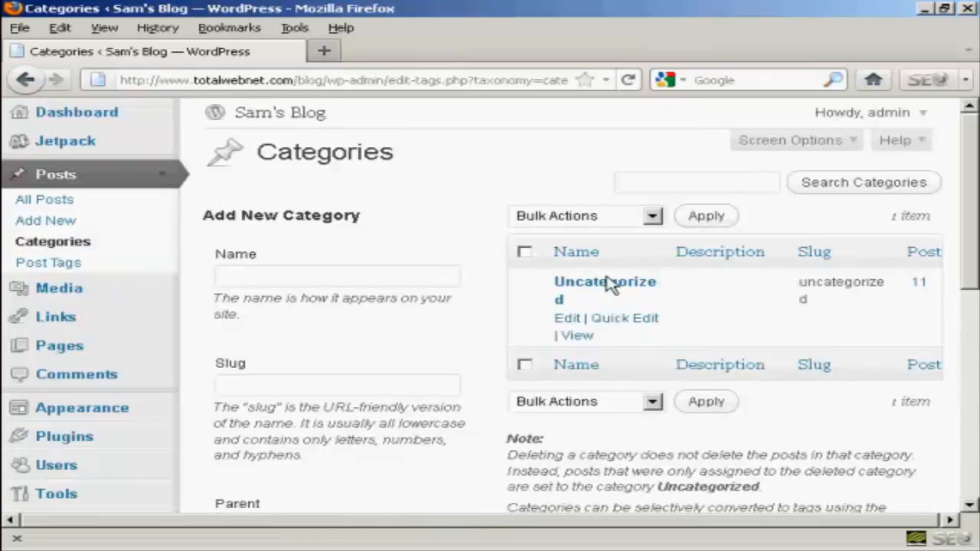
{"action": "mouse_move", "coordinate": [605, 282]}
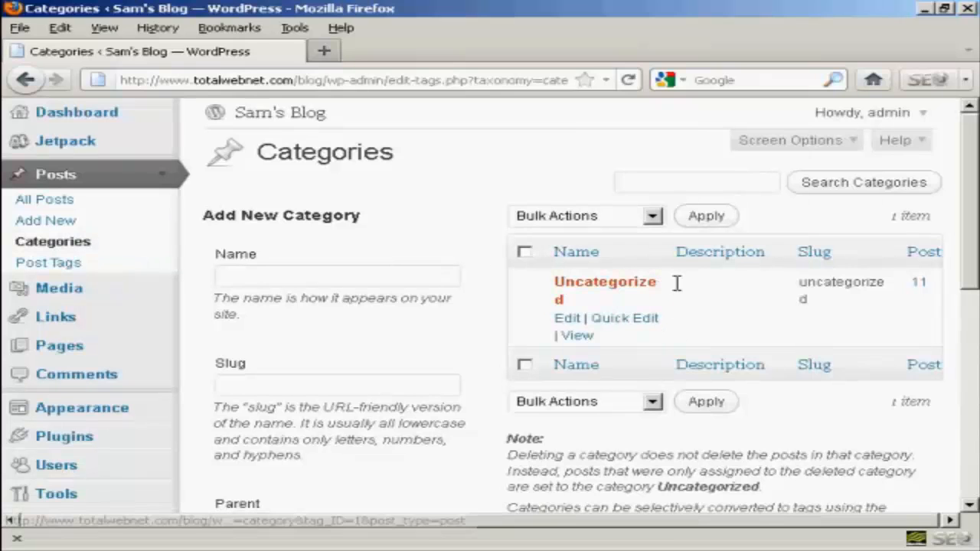
{"action": "mouse_move", "coordinate": [959, 278]}
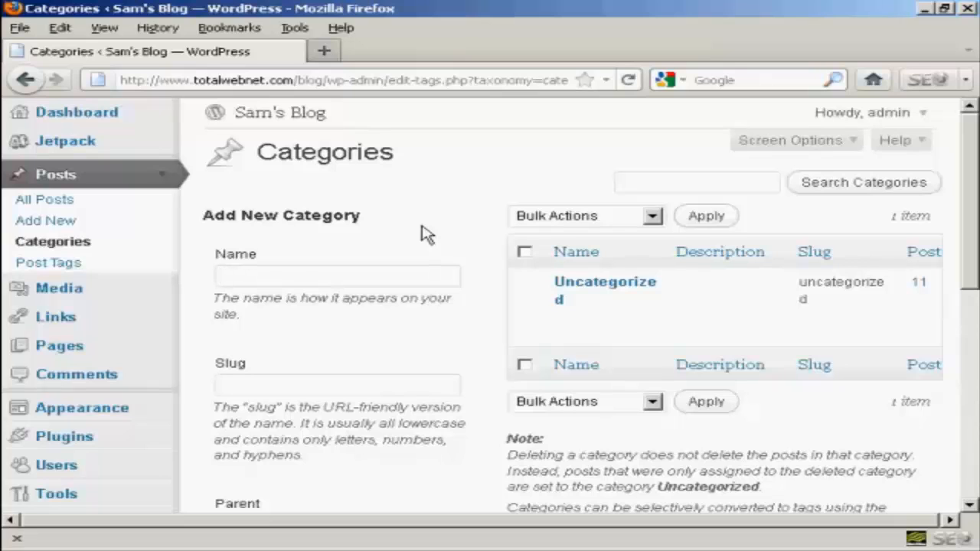
Enter category name 'Test' and slug 'test', with Parent None and no description.
{"action": "type", "text": "Test"}
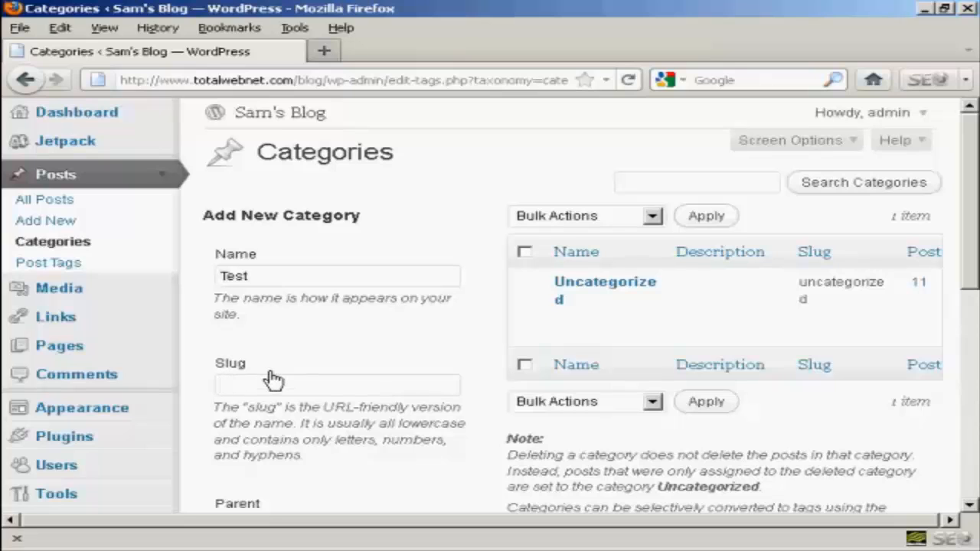
{"action": "mouse_move", "coordinate": [299, 328]}
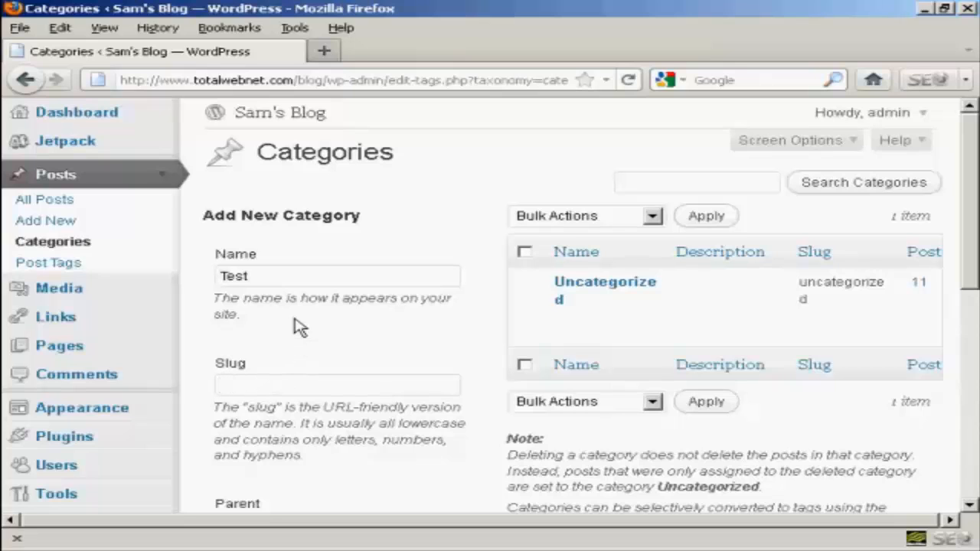
{"action": "left_click", "coordinate": [337, 385]}
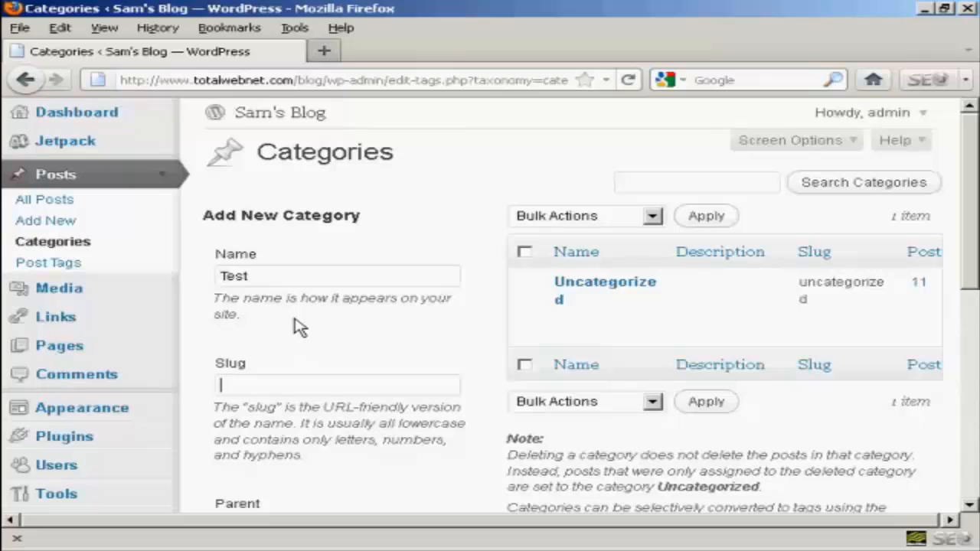
{"action": "type", "text": "test"}
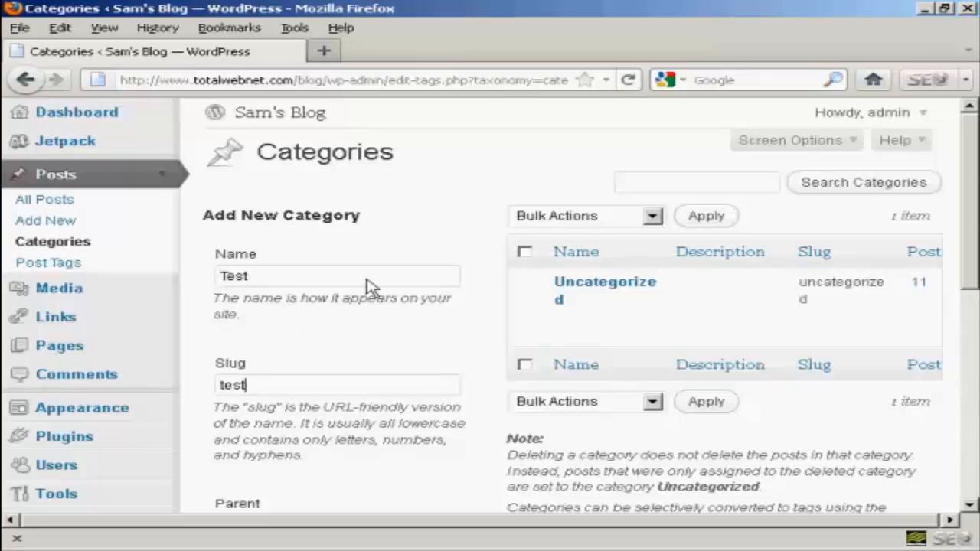
{"action": "scroll", "scroll_direction": "down", "scroll_amount": 3}
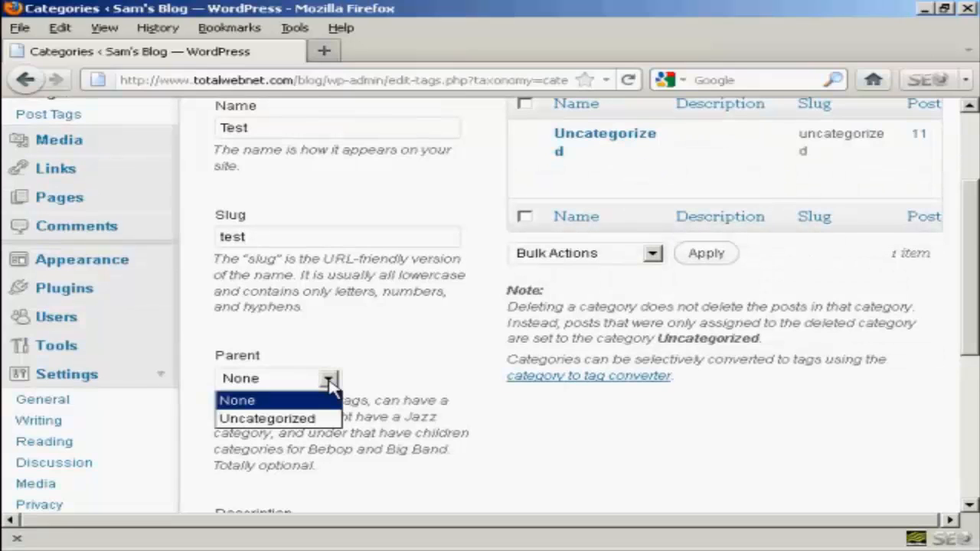
{"action": "left_click", "coordinate": [237, 399]}
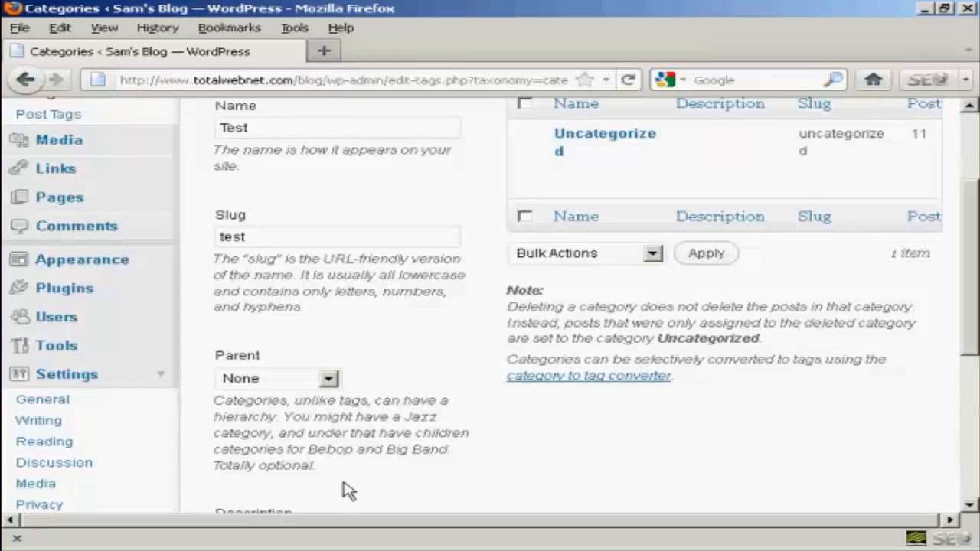
{"action": "mouse_move", "coordinate": [521, 477]}
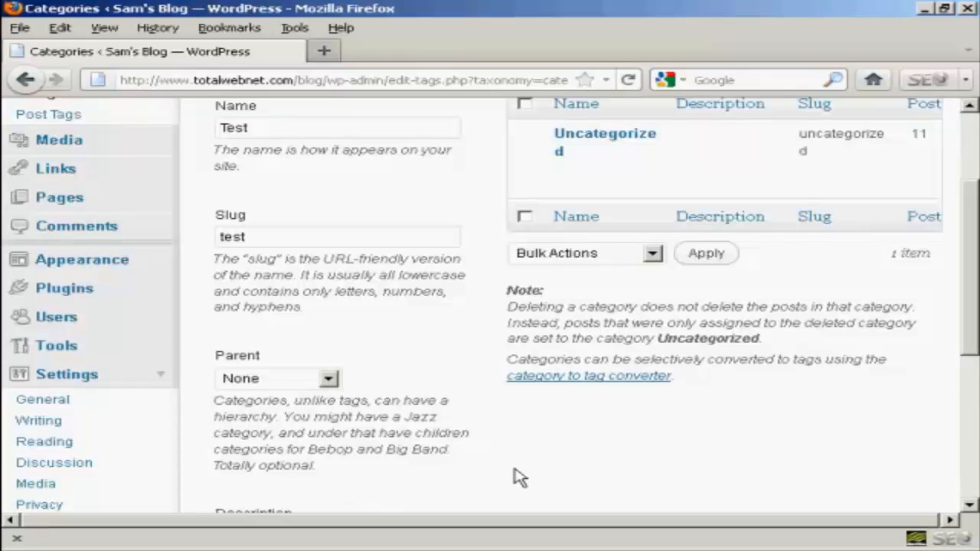
{"action": "mouse_move", "coordinate": [218, 402]}
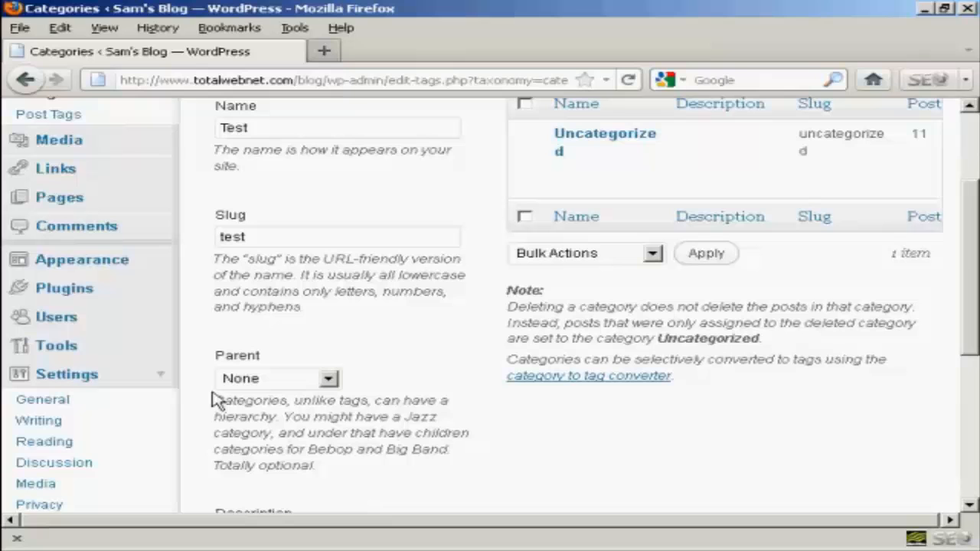
{"action": "scroll", "scroll_direction": "down", "scroll_amount": 3}
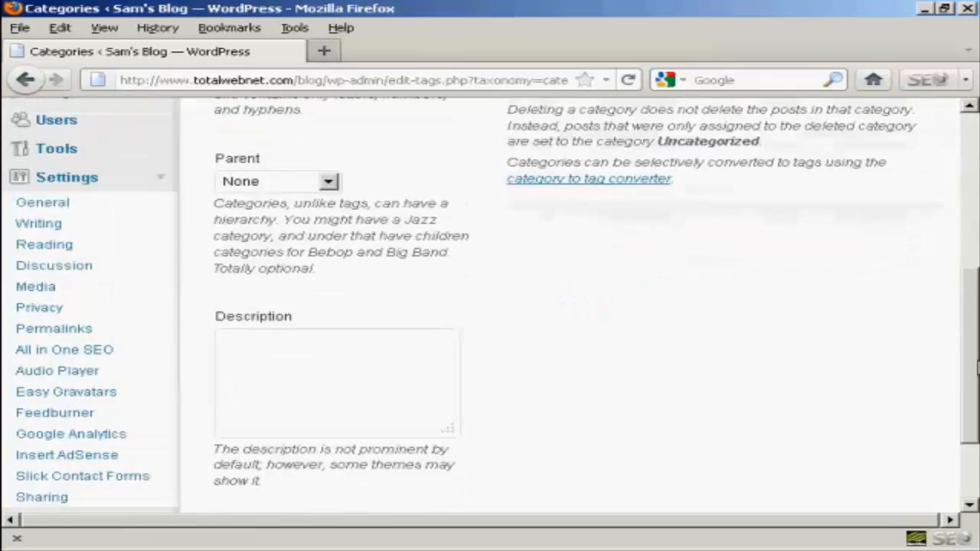
{"action": "scroll", "scroll_direction": "down", "scroll_amount": 3}
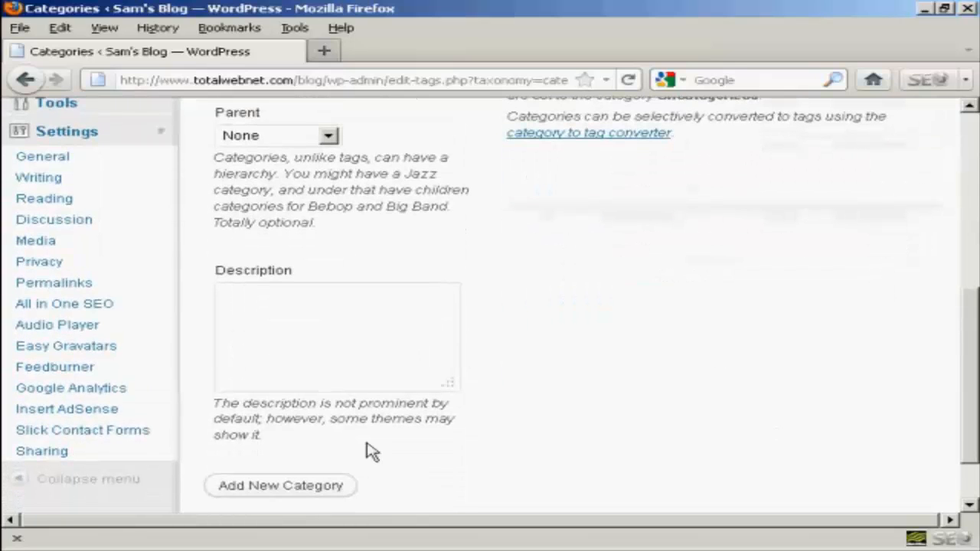
{"action": "mouse_move", "coordinate": [352, 450]}
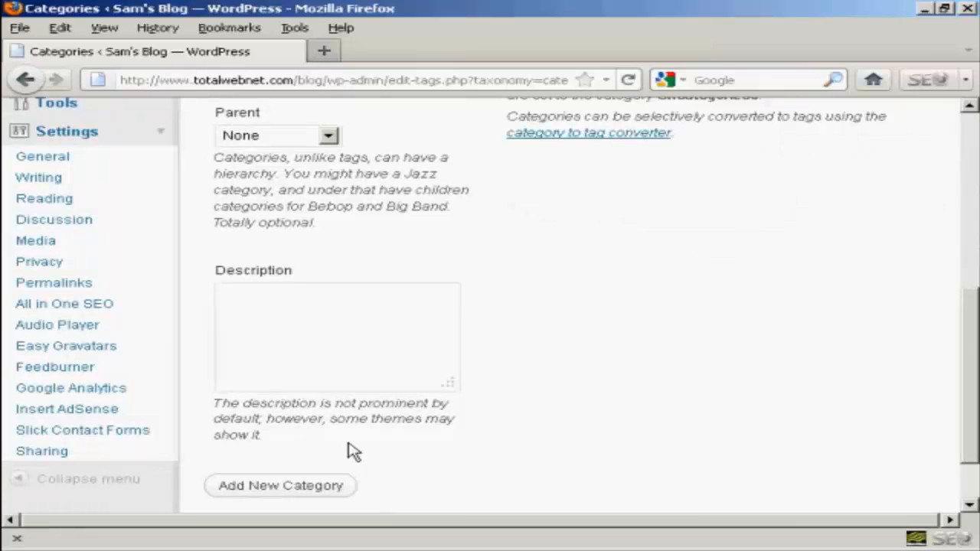
{"action": "mouse_move", "coordinate": [478, 454]}
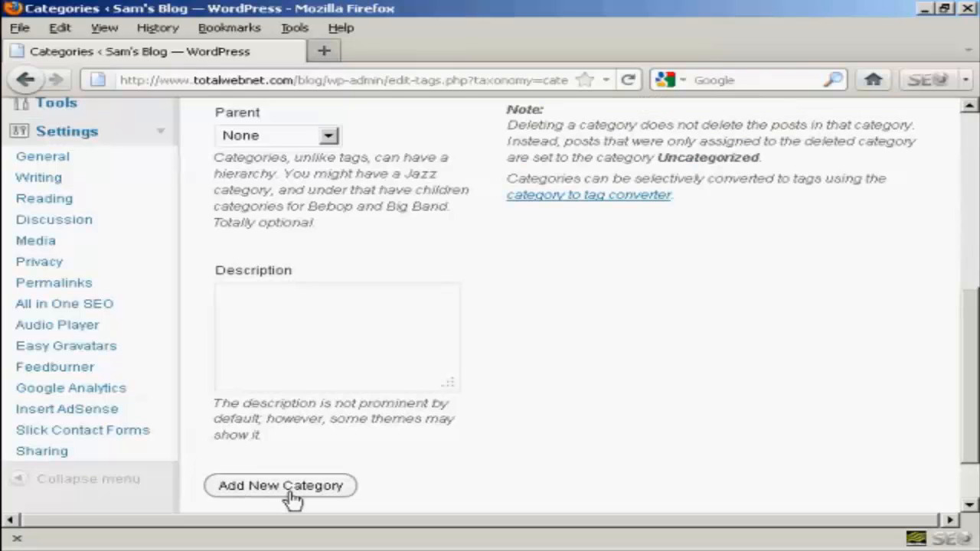
{"action": "mouse_move", "coordinate": [961, 392]}
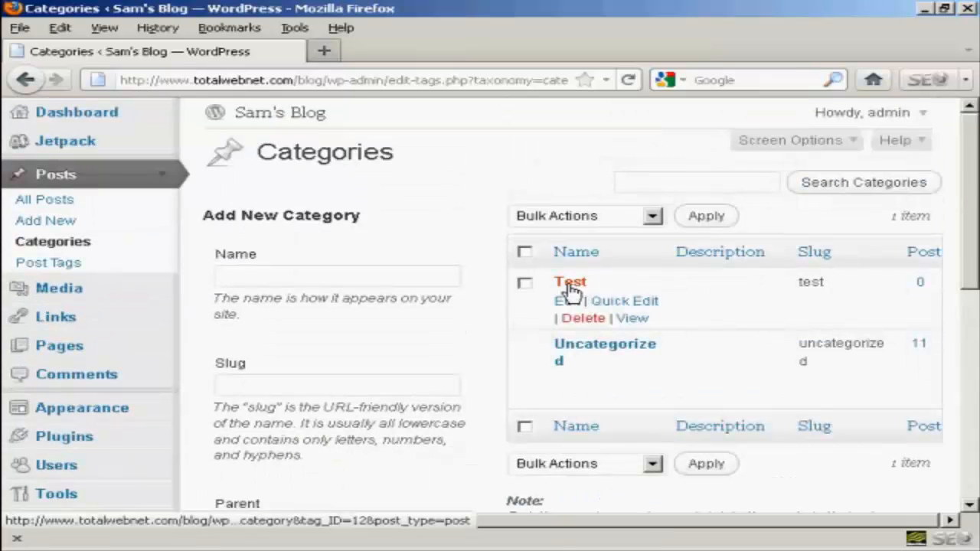
{"action": "mouse_move", "coordinate": [570, 290]}
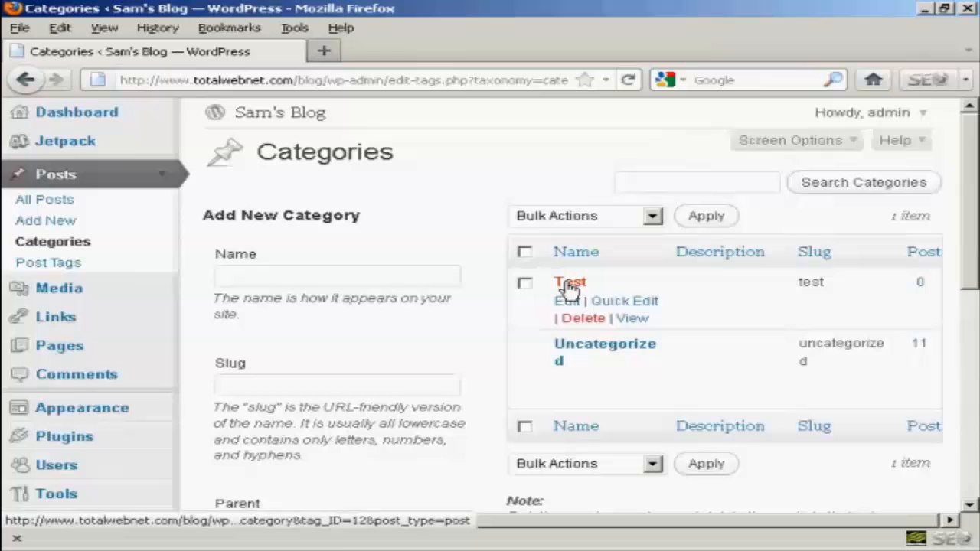
{"action": "mouse_move", "coordinate": [747, 289]}
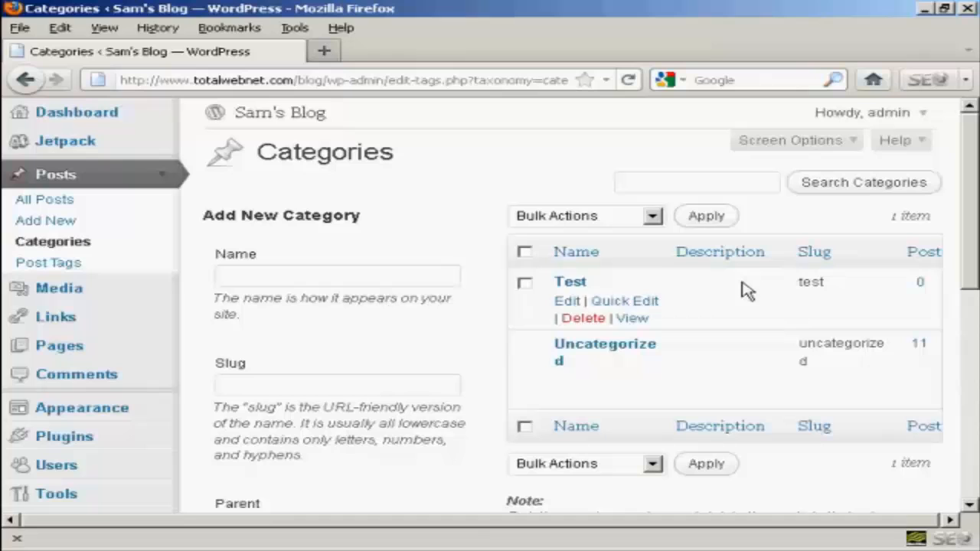
{"action": "mouse_move", "coordinate": [583, 318]}
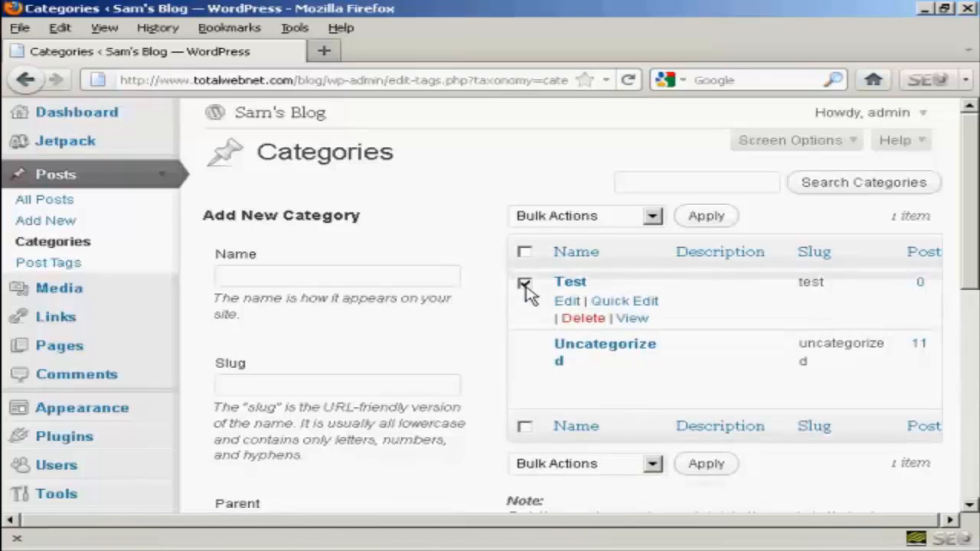
Tick the Test category and apply the Delete bulk action to it.
{"action": "left_click", "coordinate": [525, 283]}
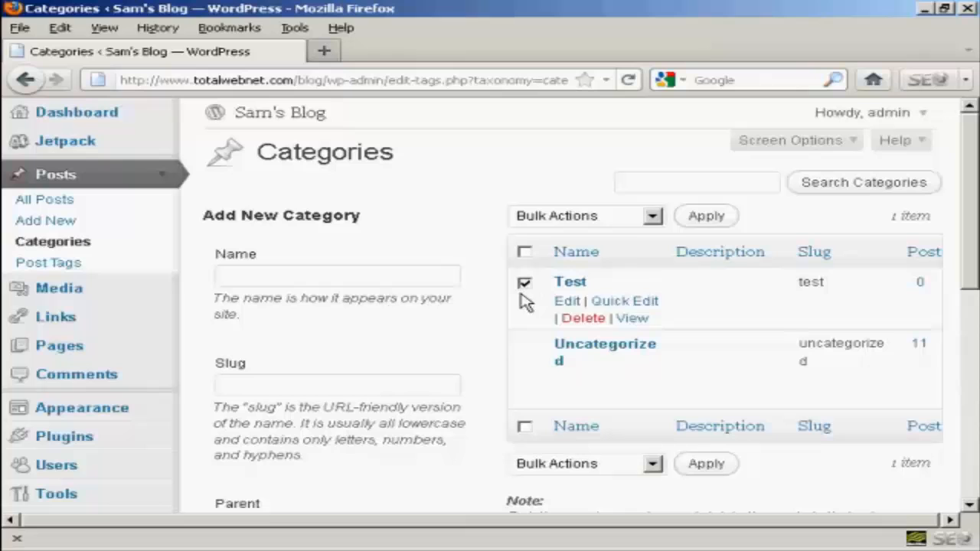
{"action": "left_click", "coordinate": [652, 216]}
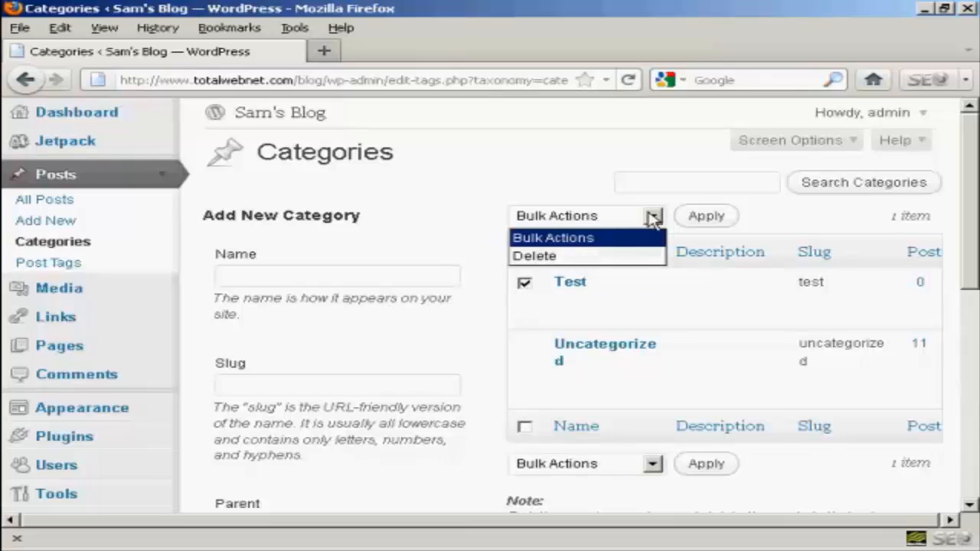
{"action": "mouse_move", "coordinate": [534, 256]}
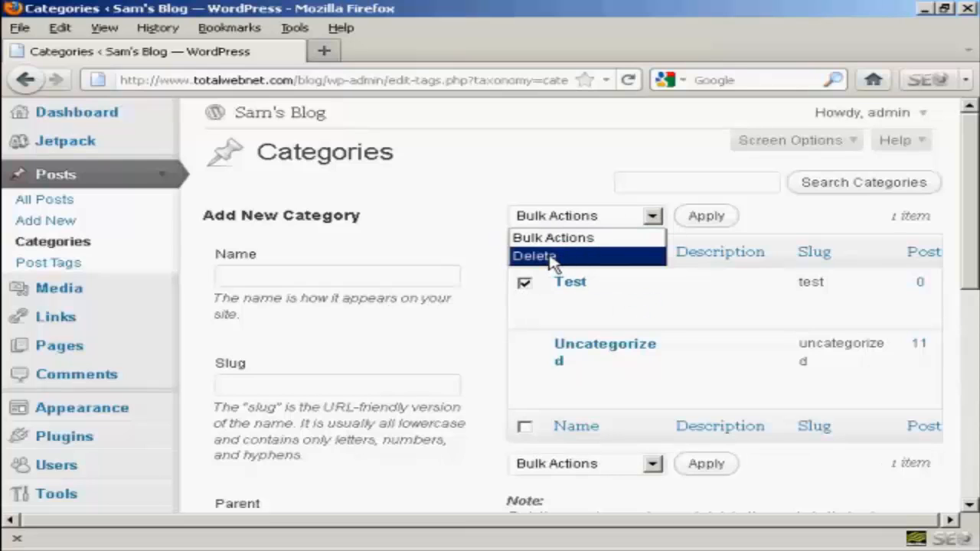
{"action": "left_click", "coordinate": [534, 255]}
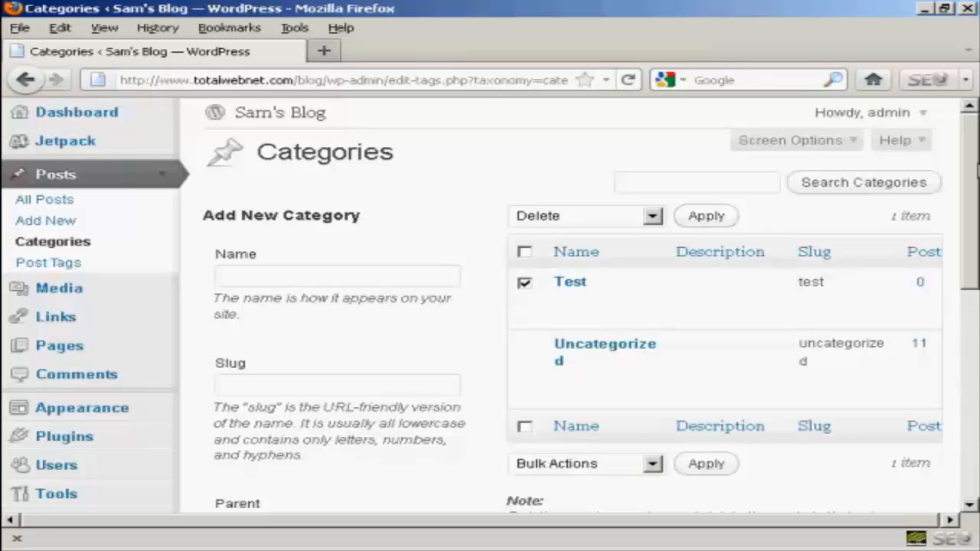
{"action": "scroll", "scroll_direction": "down", "scroll_amount": 3}
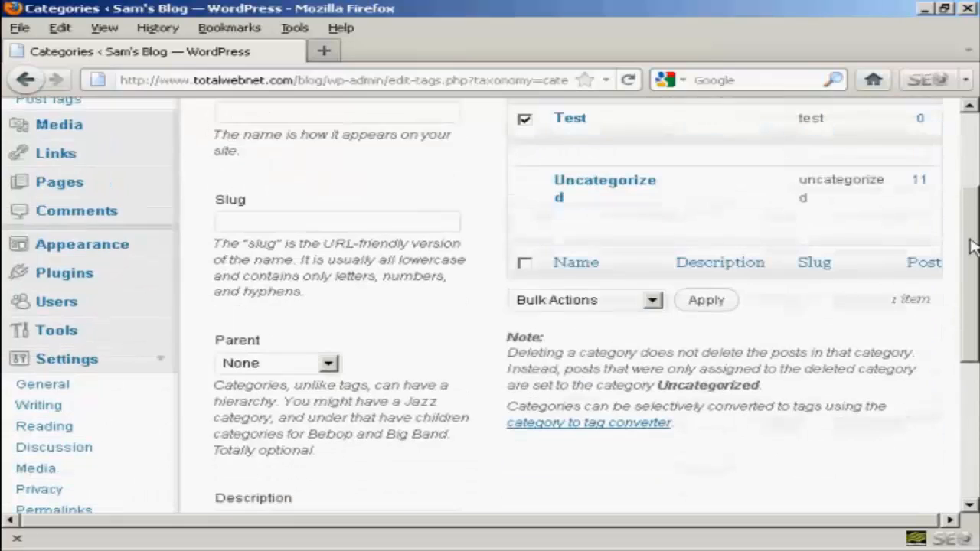
{"action": "scroll", "scroll_direction": "down", "scroll_amount": 3}
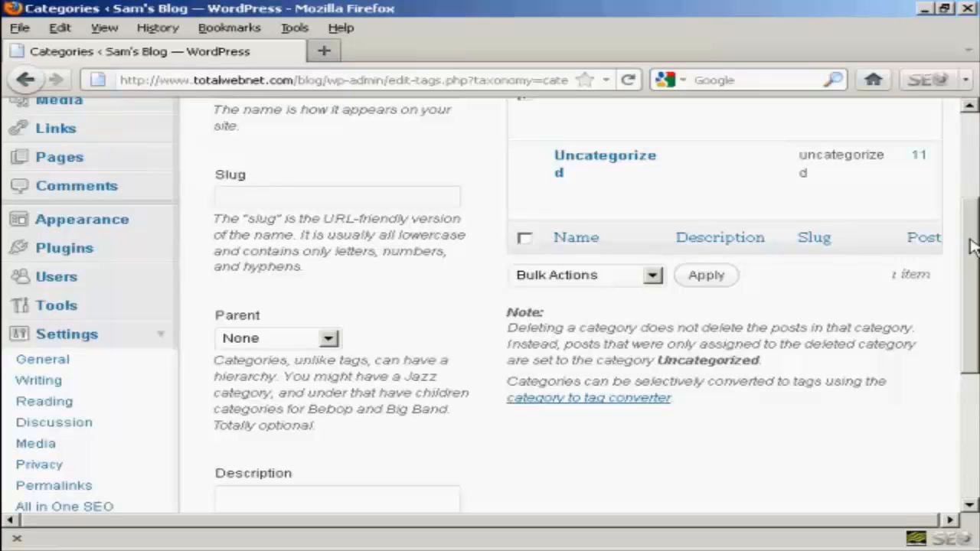
{"action": "mouse_move", "coordinate": [972, 329]}
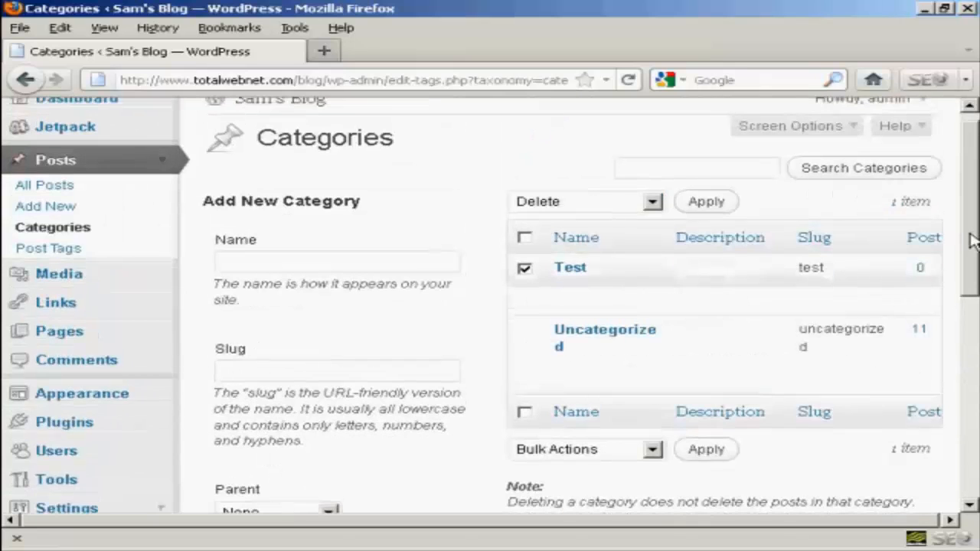
{"action": "left_click", "coordinate": [704, 201]}
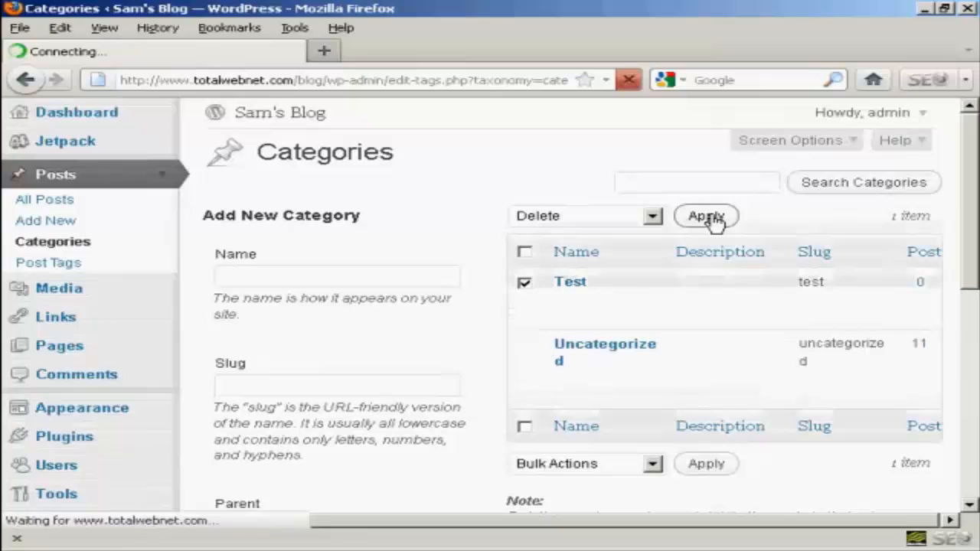
{"action": "left_click", "coordinate": [705, 216]}
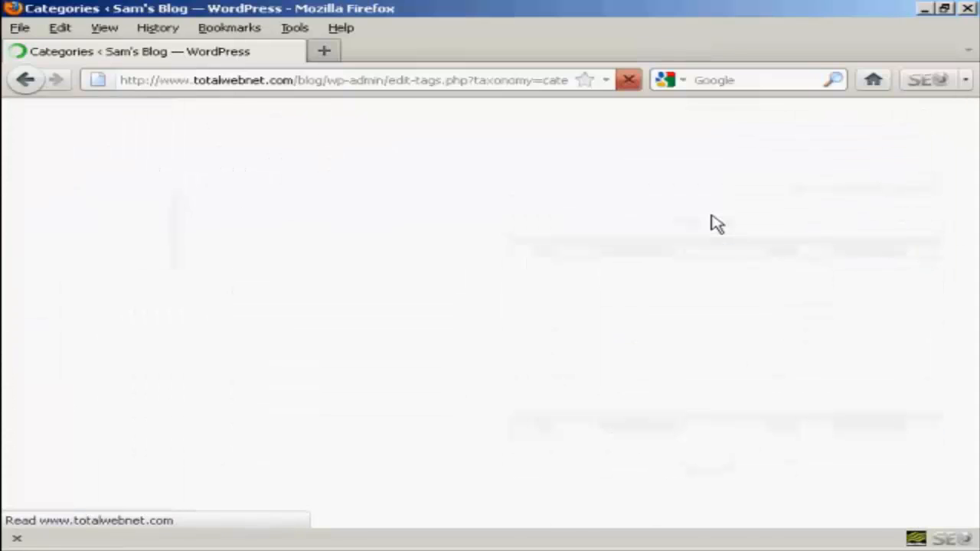